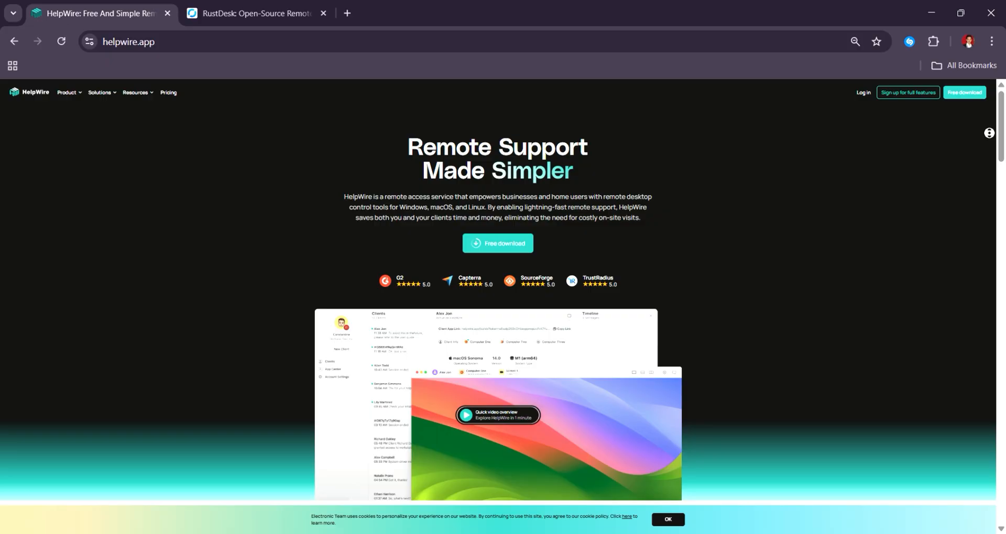
Step: Read down the HelpWire homepage through the Swift Setup Process section
scroll("down", 3)
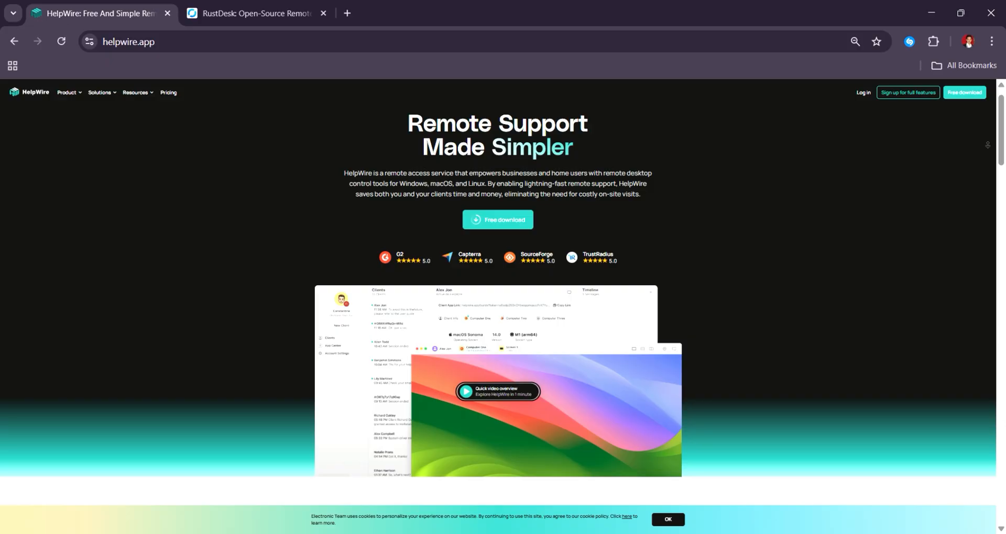
scroll("down", 3)
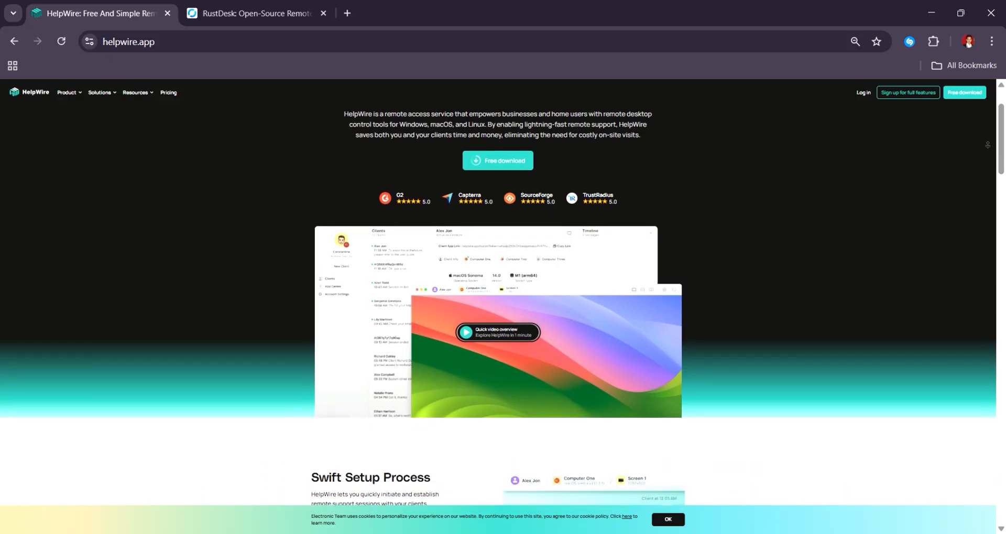
scroll("down", 3)
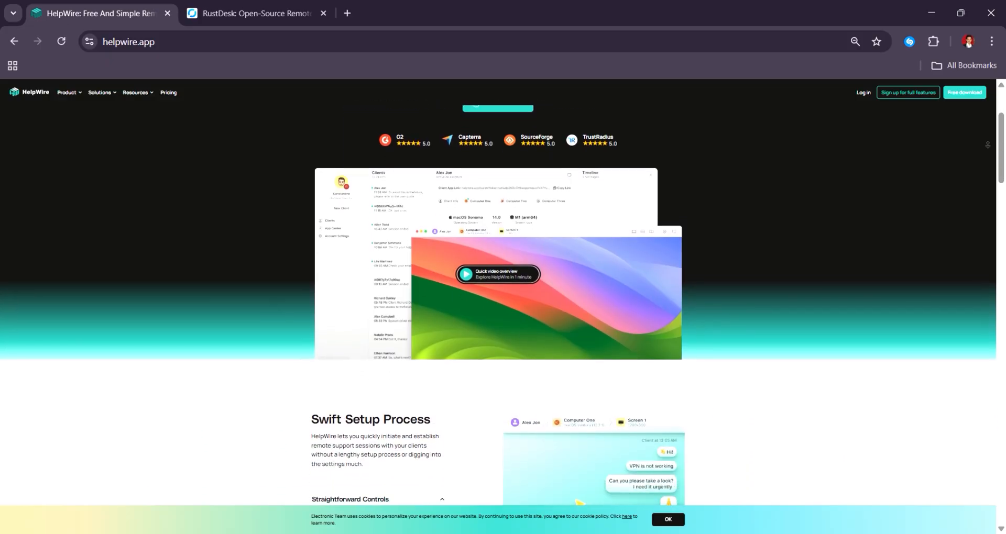
scroll("down", 3)
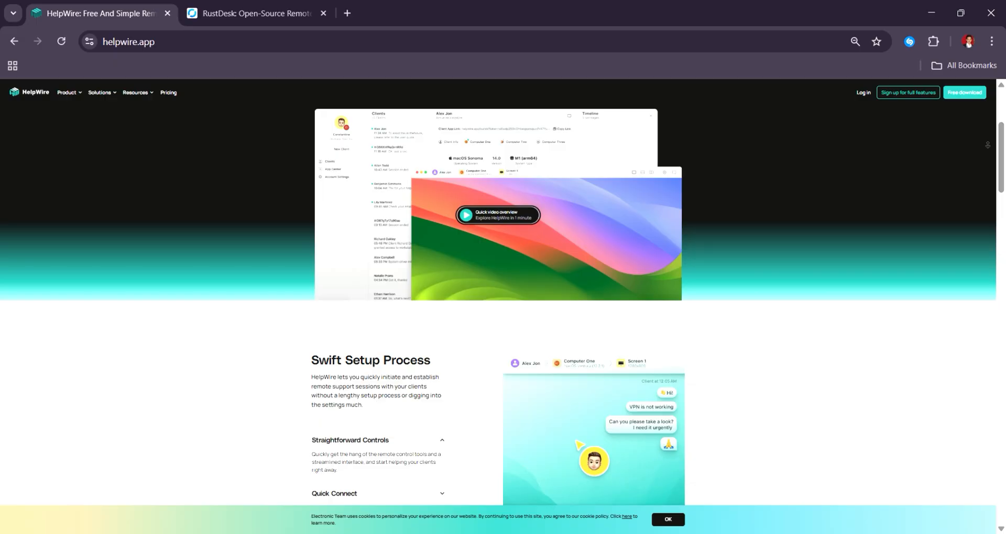
scroll("down", 3)
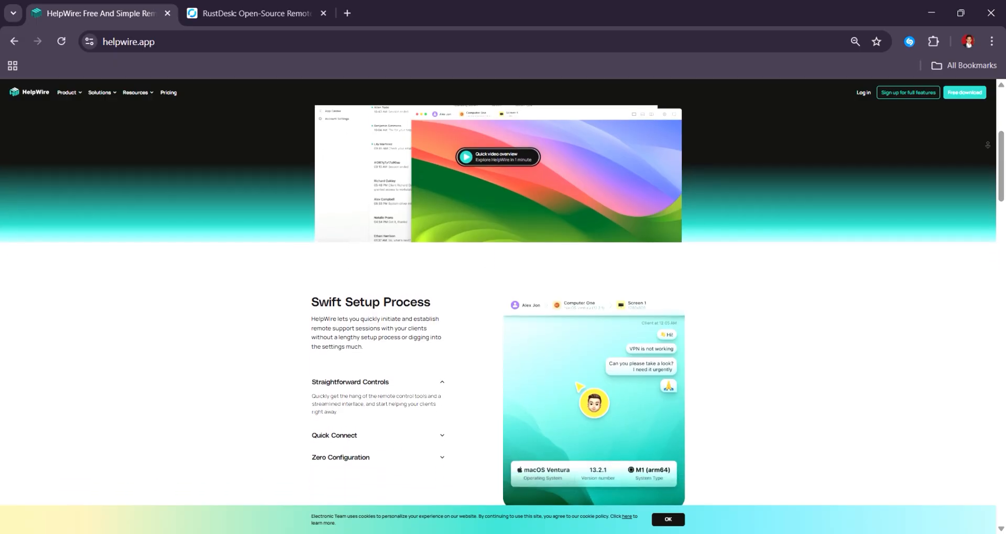
Step: Continue to the Key Remote Control Tools section, then switch to the RustDesk website
scroll("down", 3)
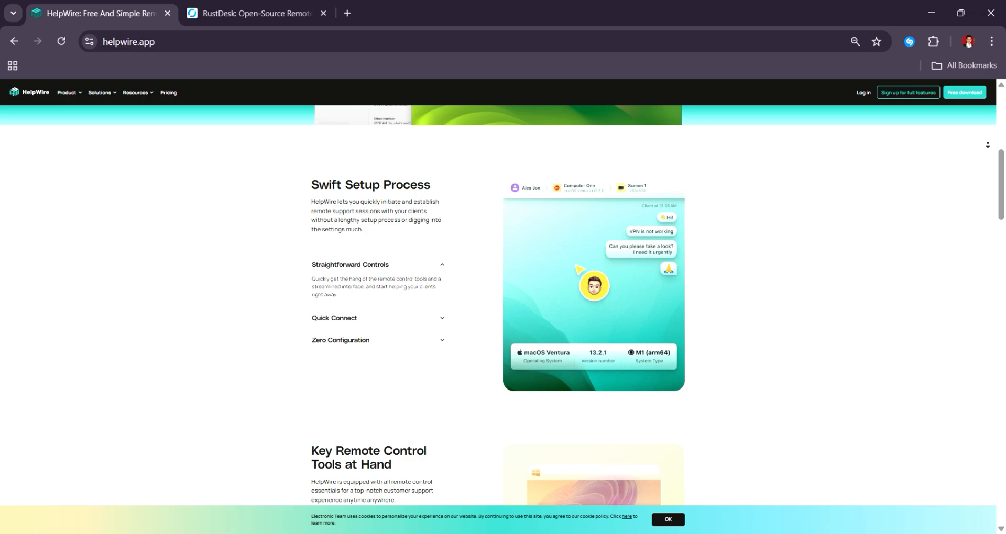
scroll("down", 3)
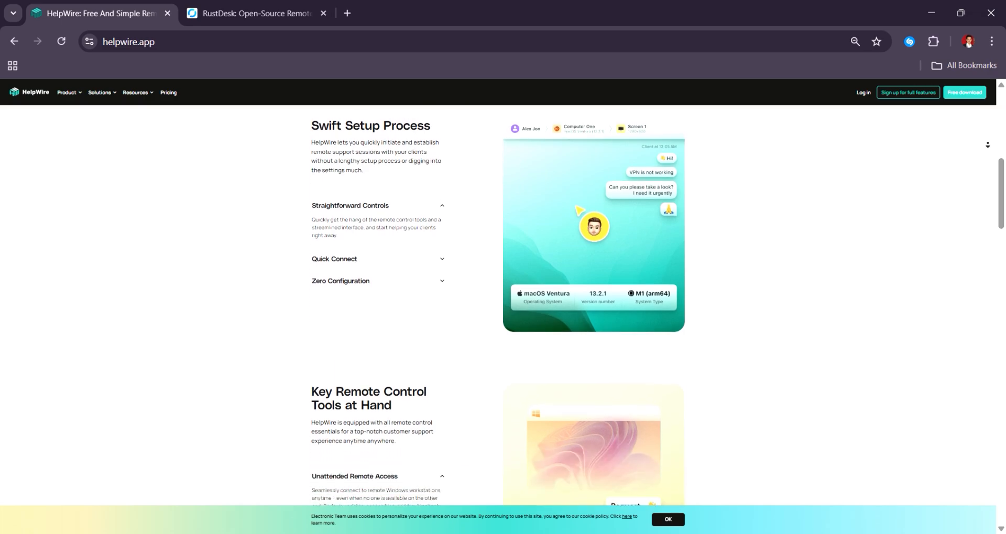
scroll("down", 3)
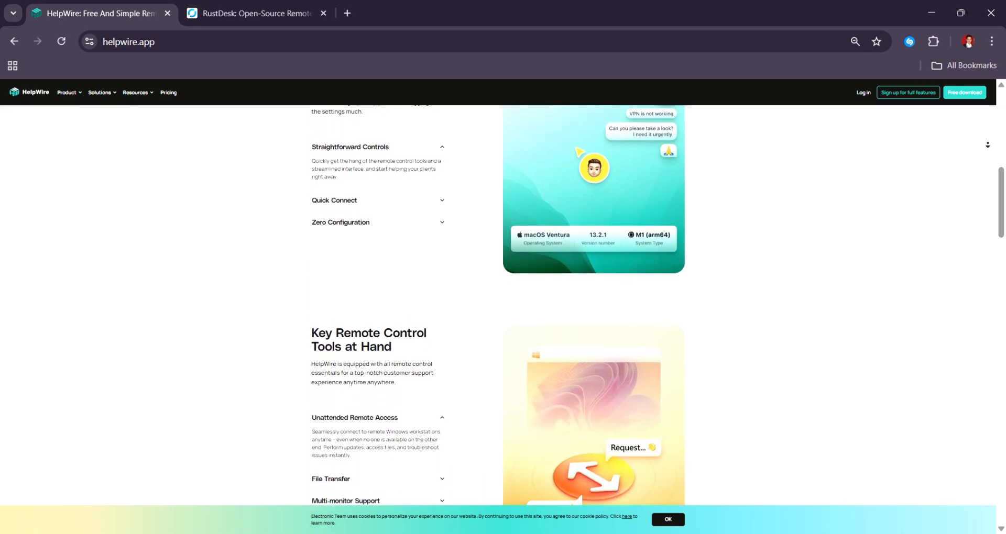
left_click(256, 12)
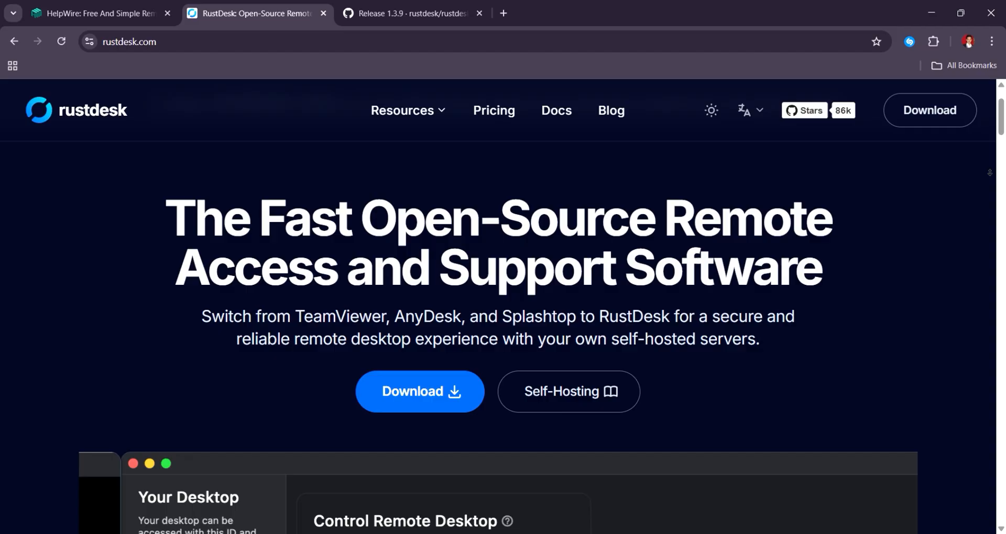
Step: Scroll past the RustDesk hero to the animated client demo and tagged device address book
scroll("down", 3)
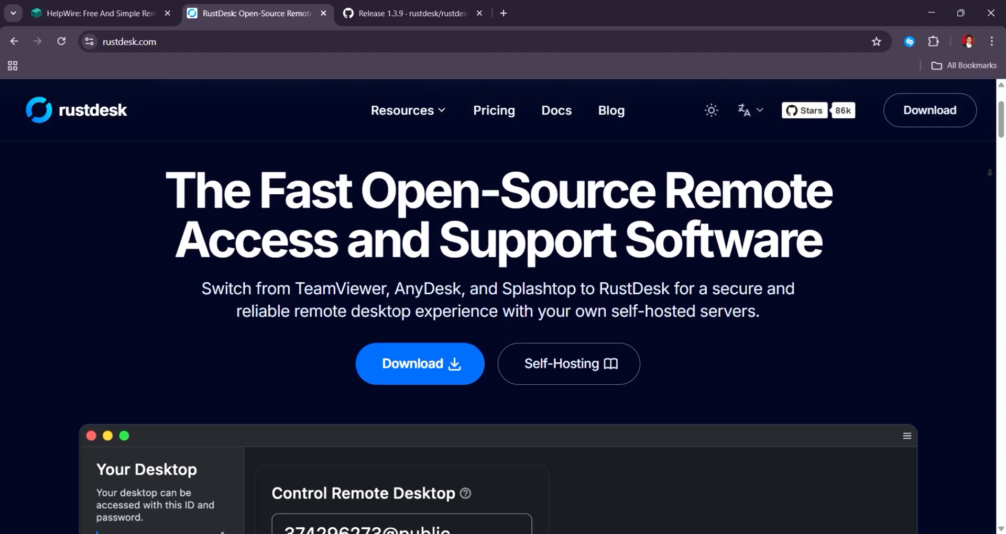
scroll("down", 3)
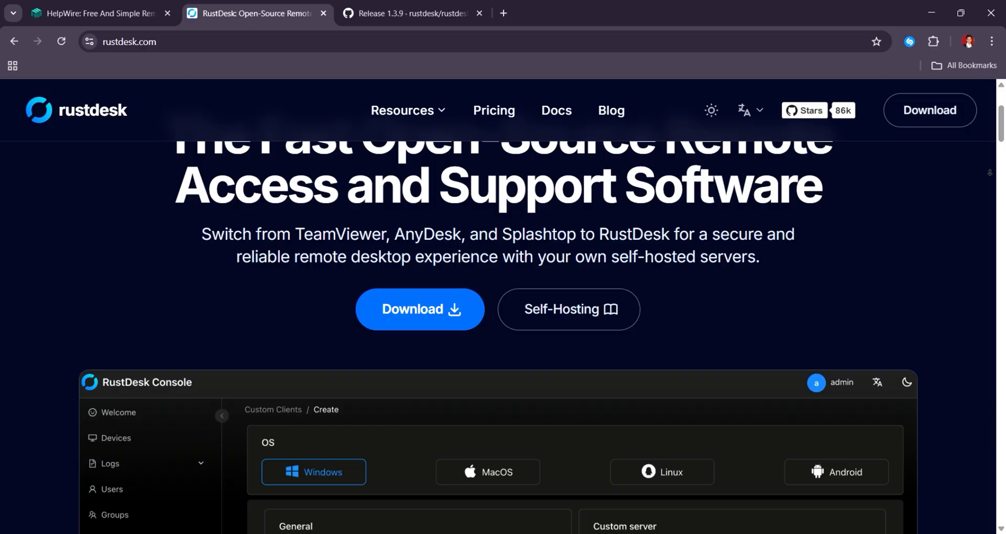
scroll("down", 3)
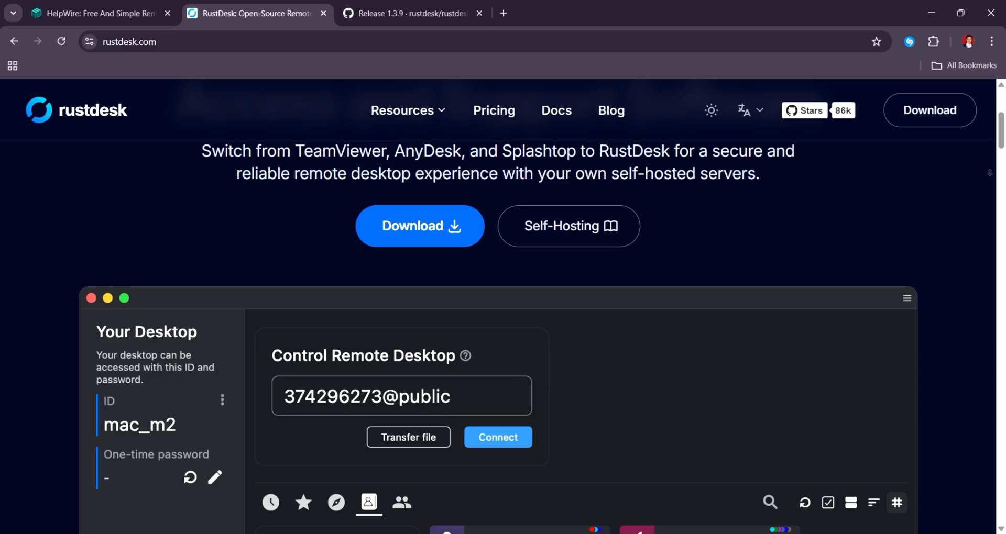
scroll("down", 3)
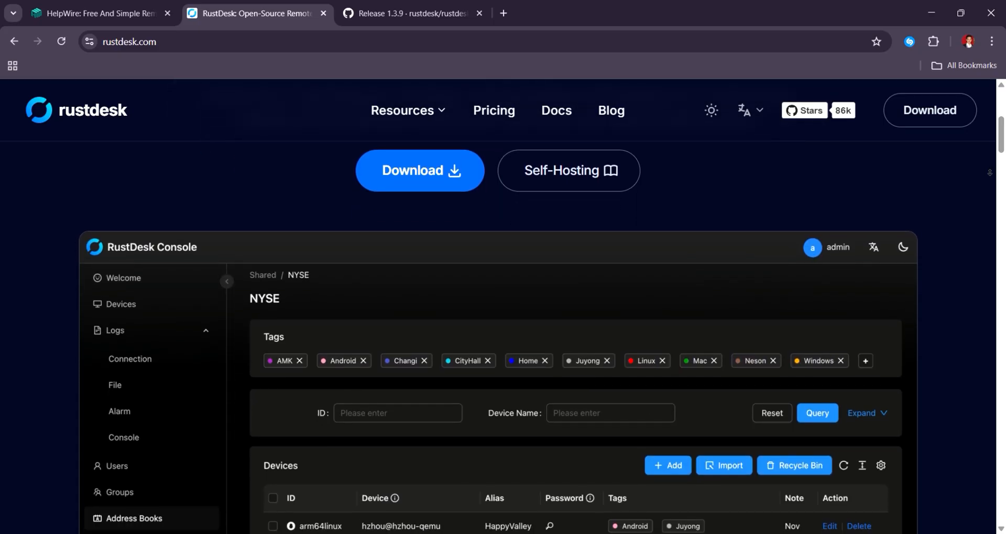
left_click(128, 424)
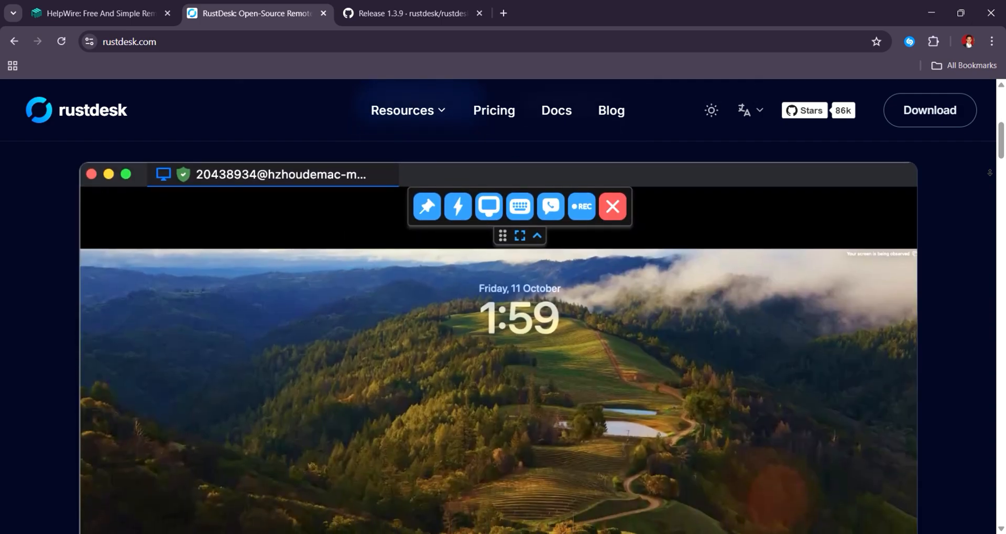
left_click(611, 207)
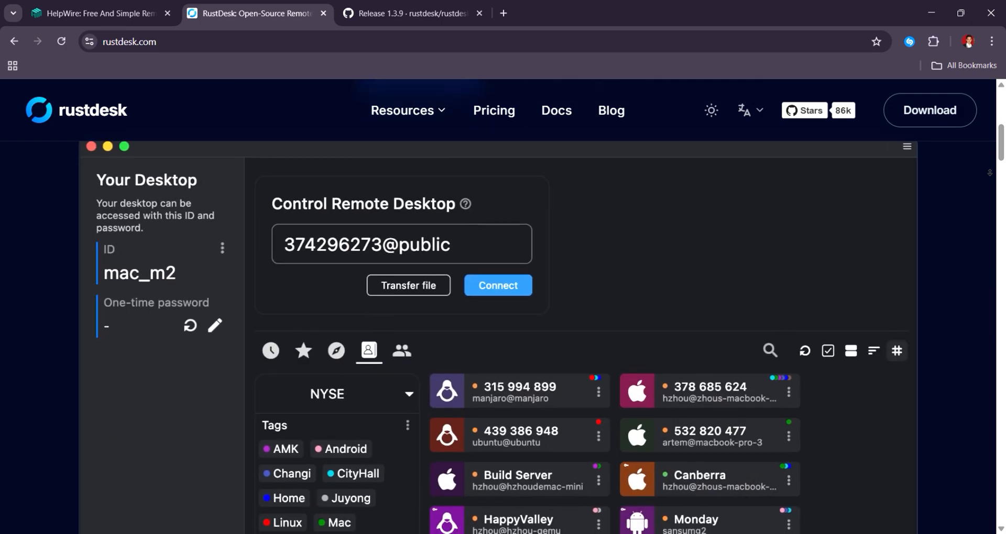
scroll("down", 3)
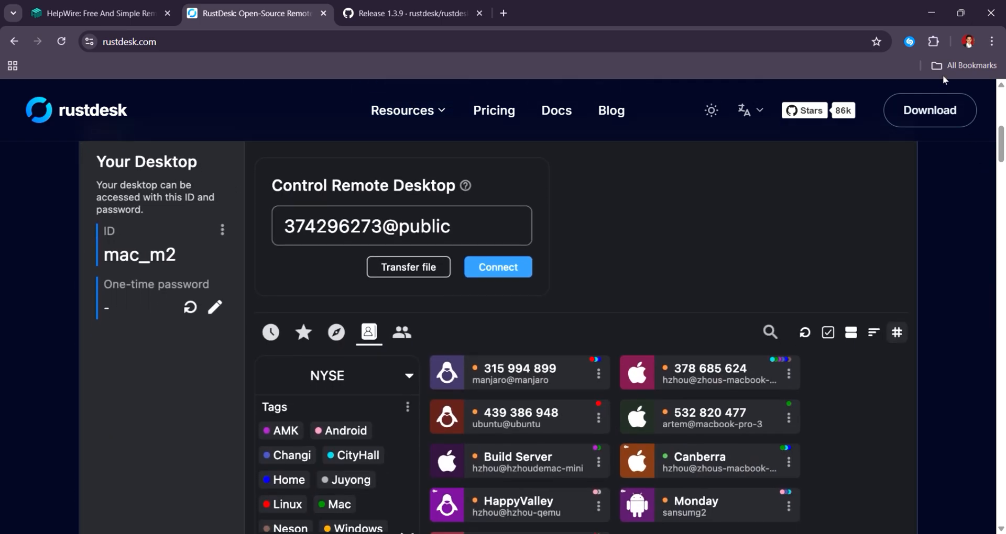